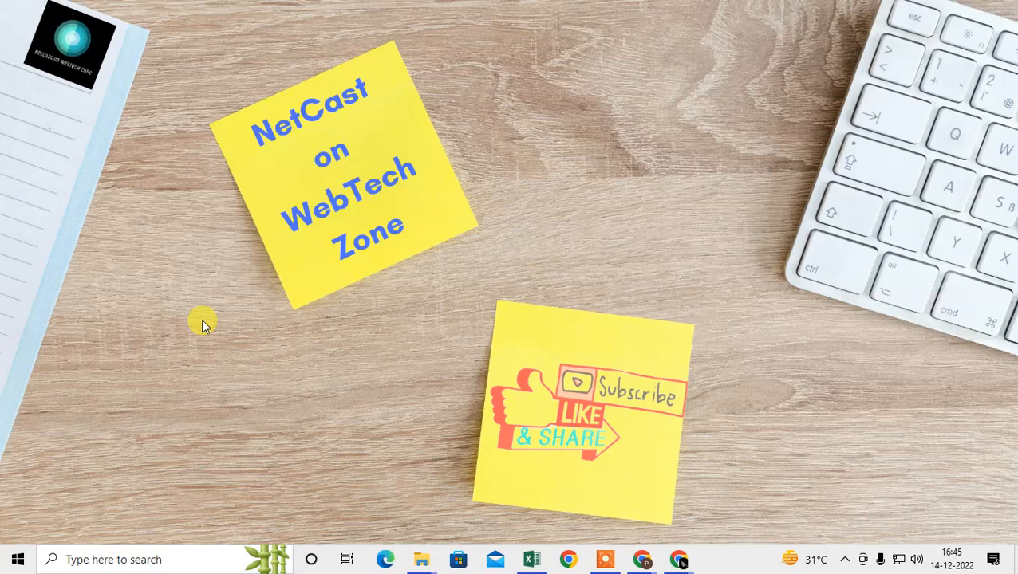
mouse_move(271, 310)
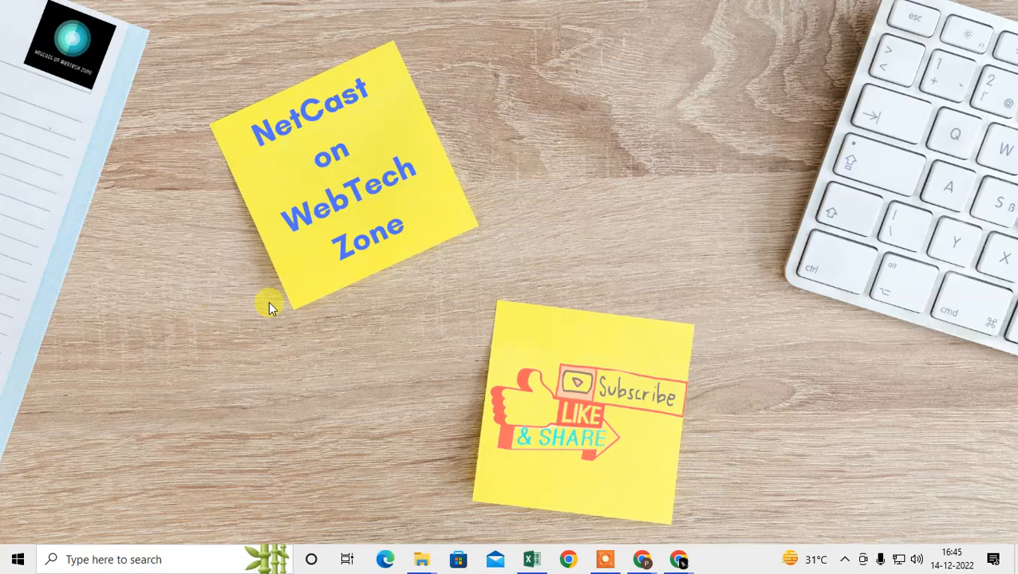
mouse_move(545, 418)
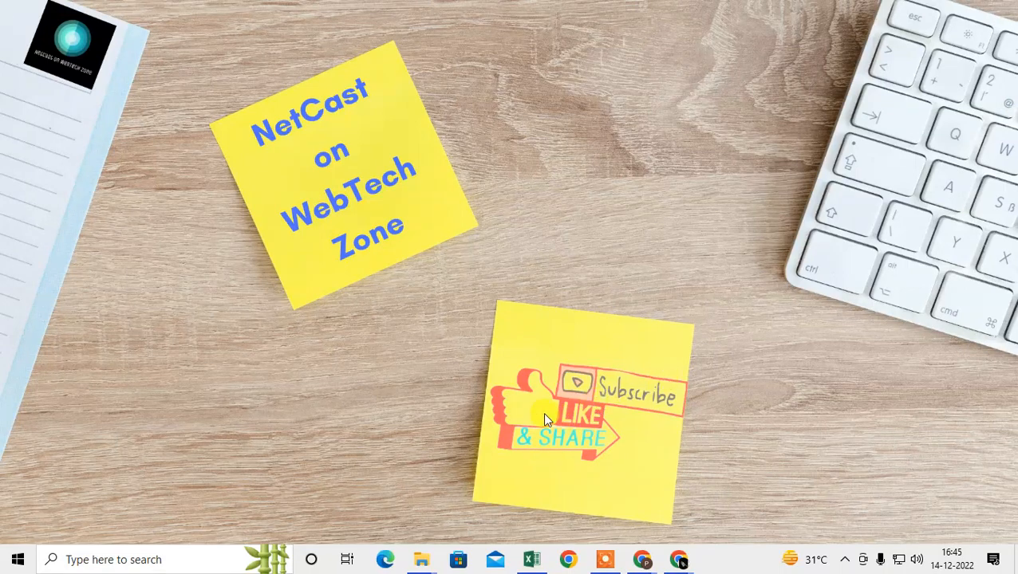
mouse_move(542, 464)
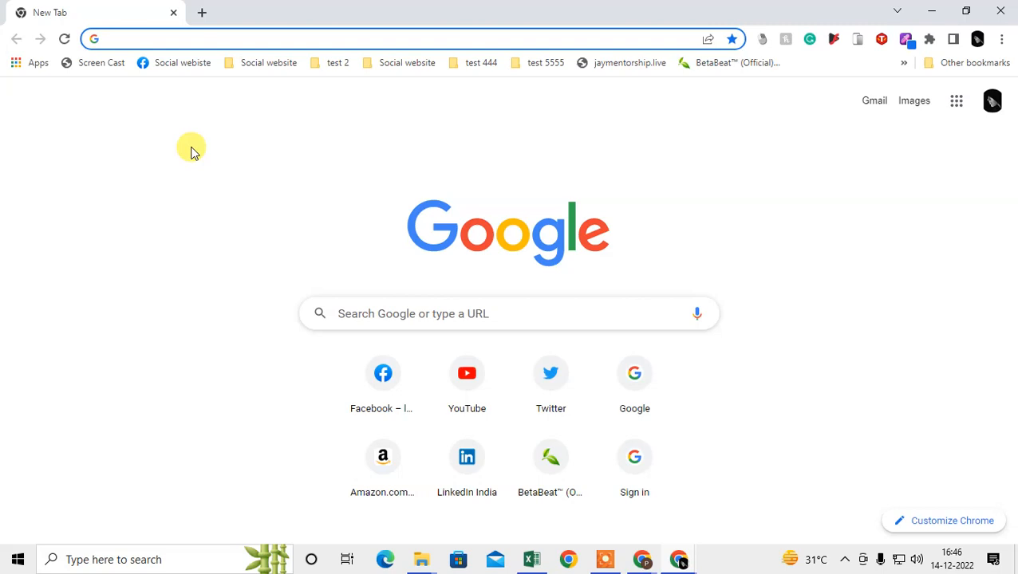
mouse_move(206, 147)
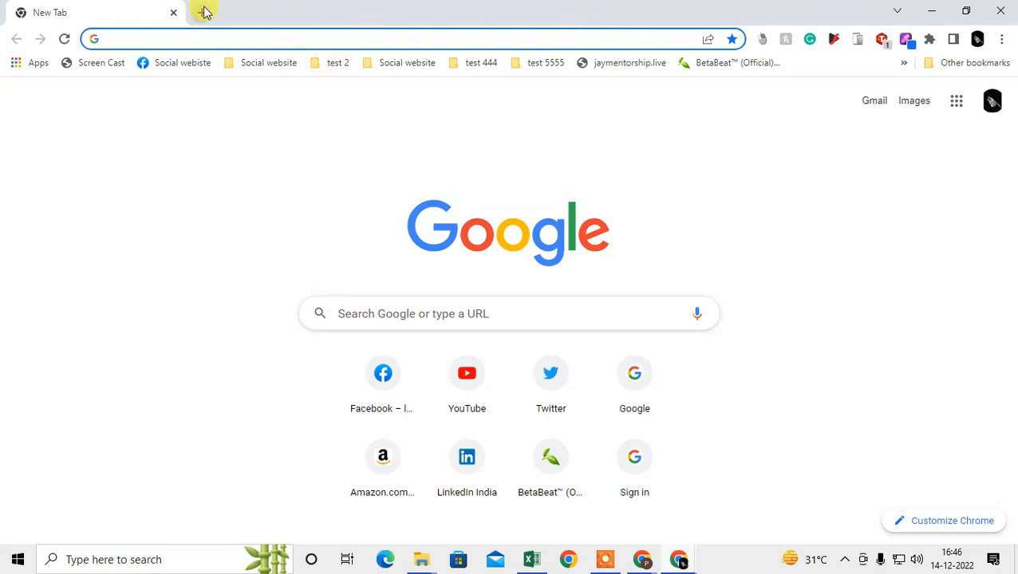
Close the extra blank tabs and bring up Chrome's three-dot main menu
left_click(202, 13)
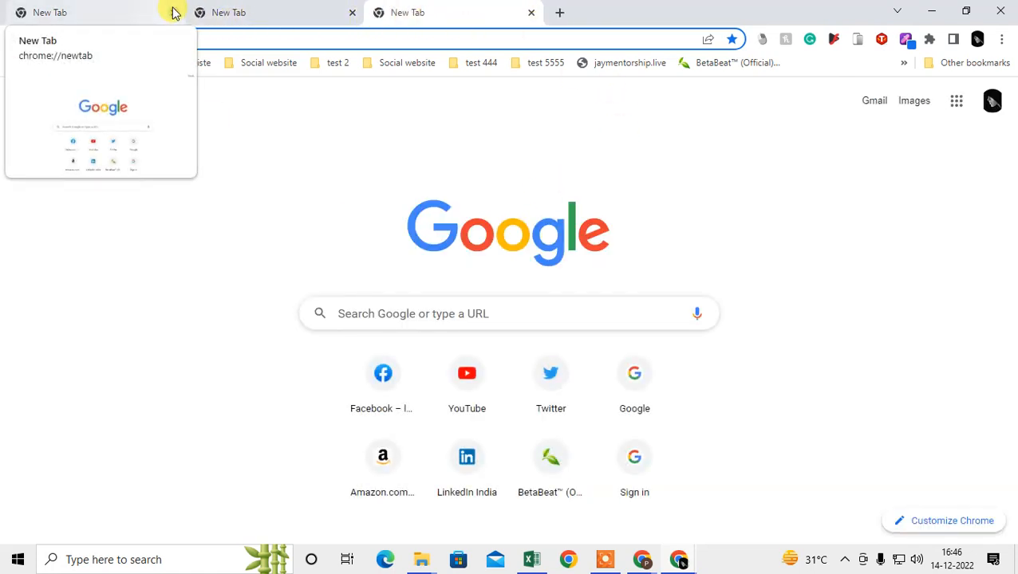
left_click(407, 13)
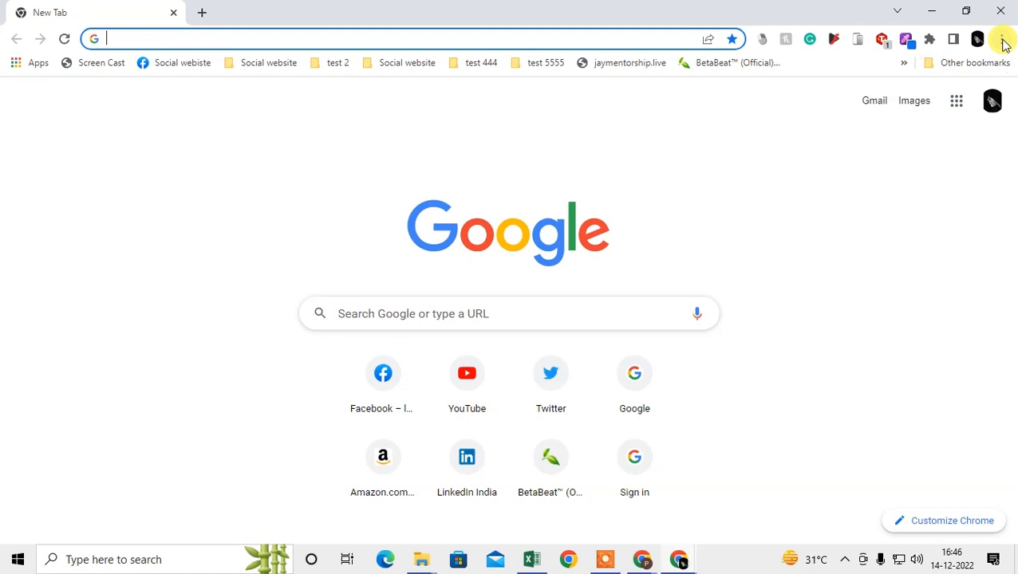
left_click(1002, 38)
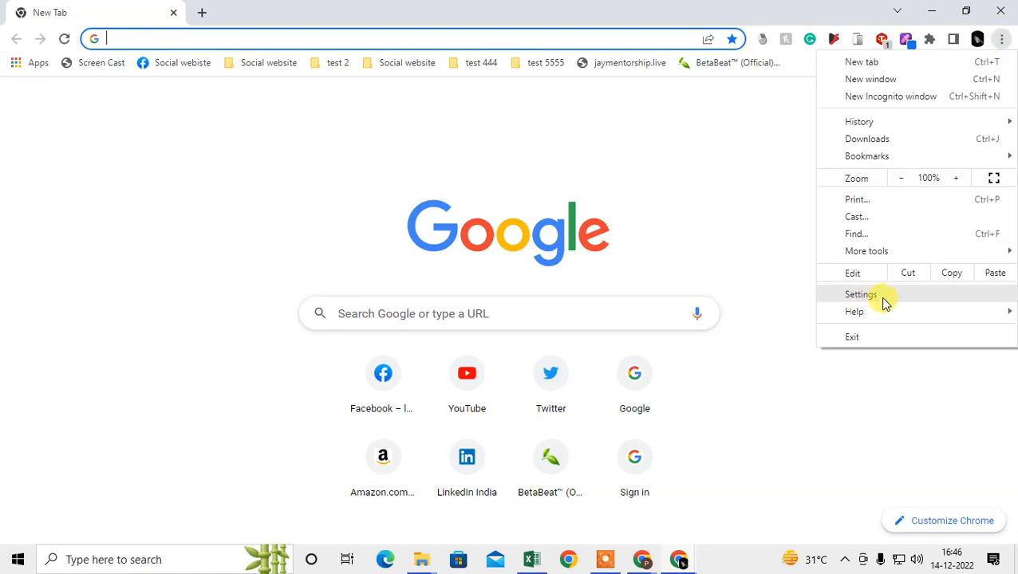
mouse_move(861, 293)
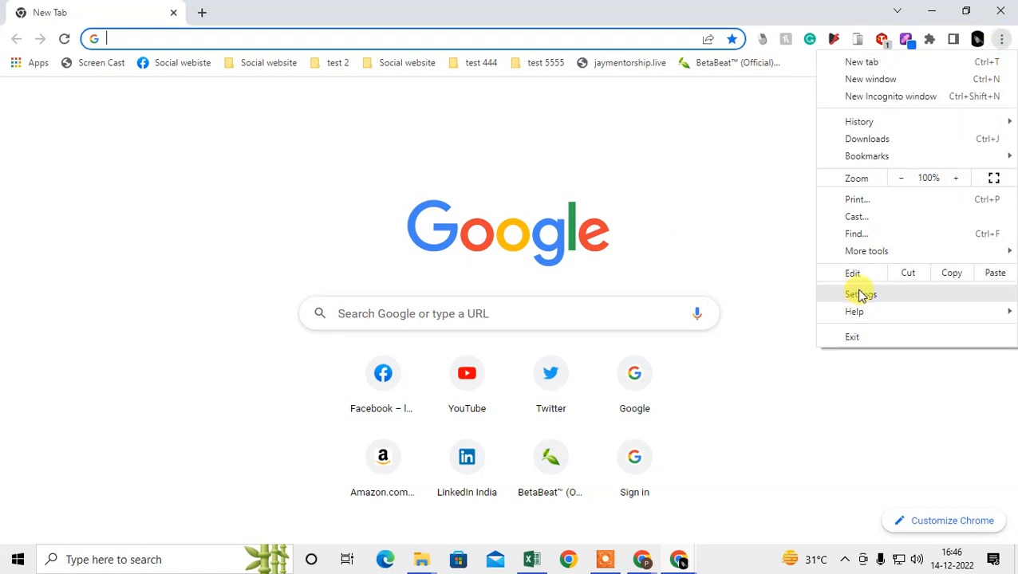
Reach Settings > On startup and try the specific-pages option with its Google entry menu
left_click(862, 293)
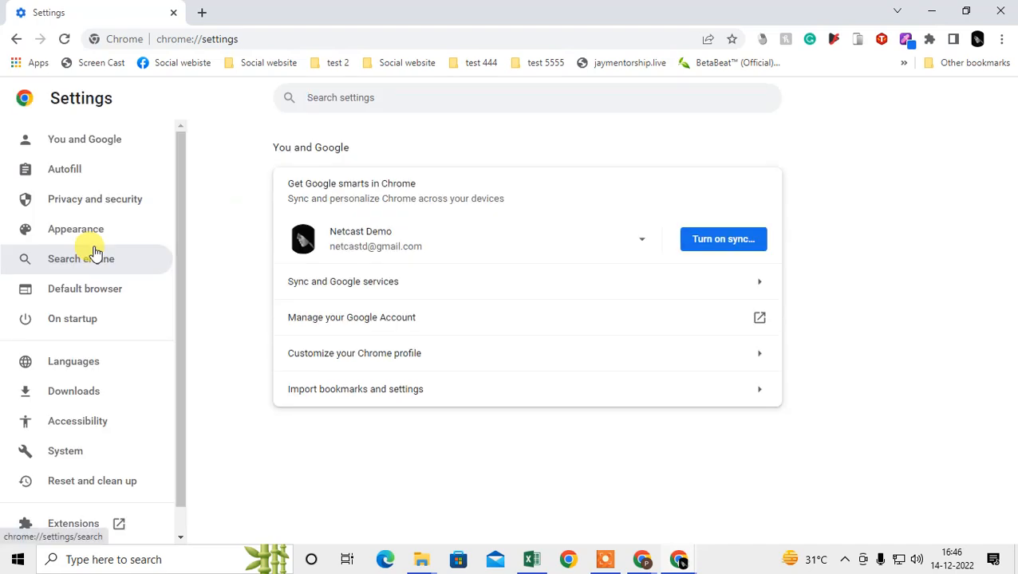
left_click(73, 319)
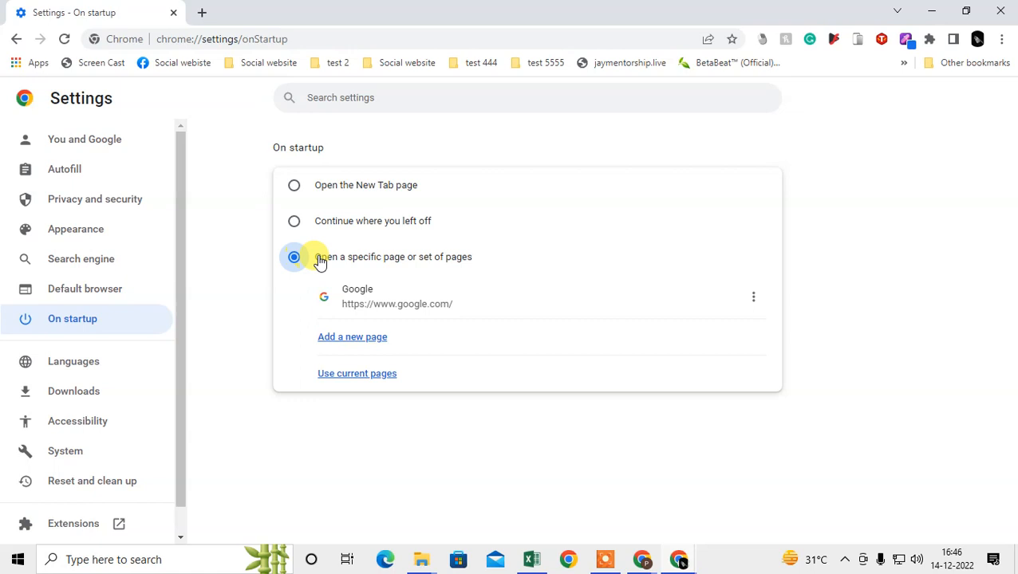
left_click(294, 220)
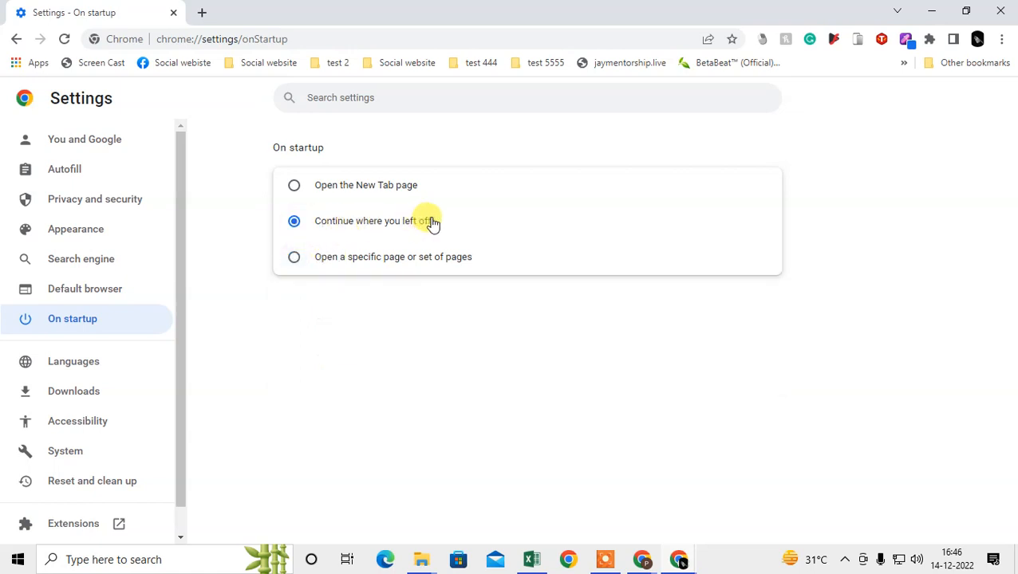
left_click(294, 256)
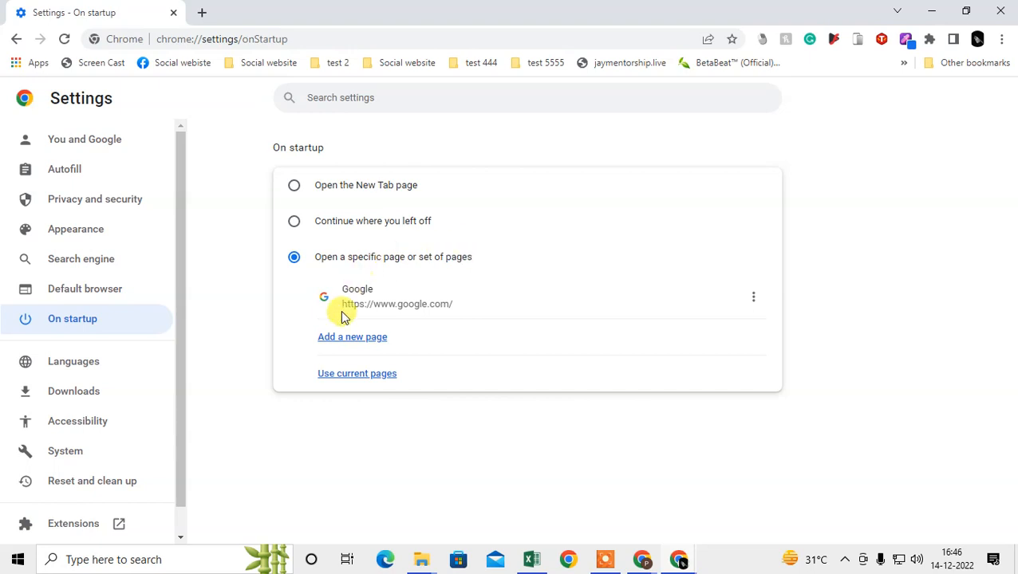
left_click(753, 297)
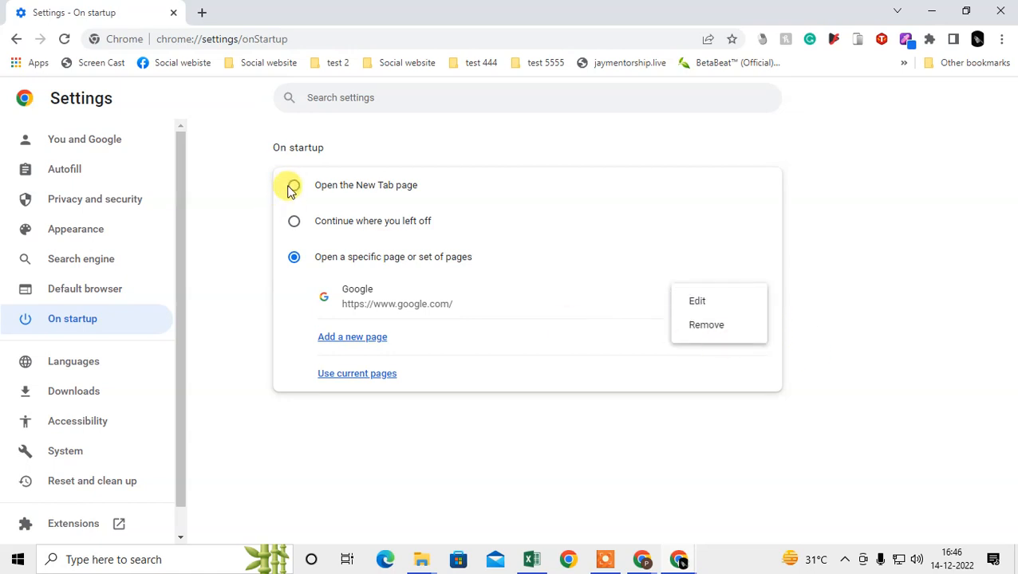
Switch startup to the New Tab page, then settle on 'Continue where you left off'
left_click(294, 185)
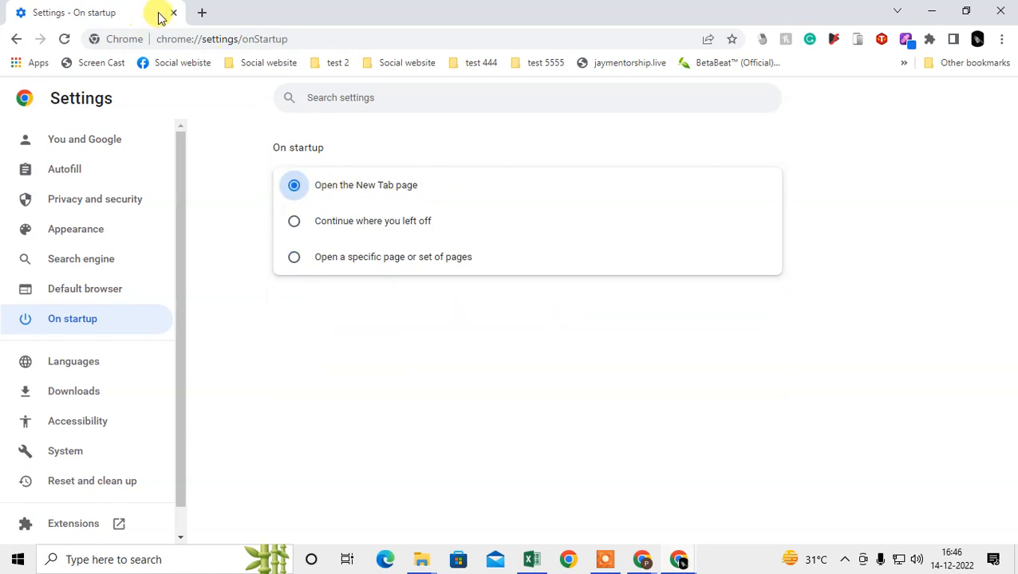
mouse_move(201, 13)
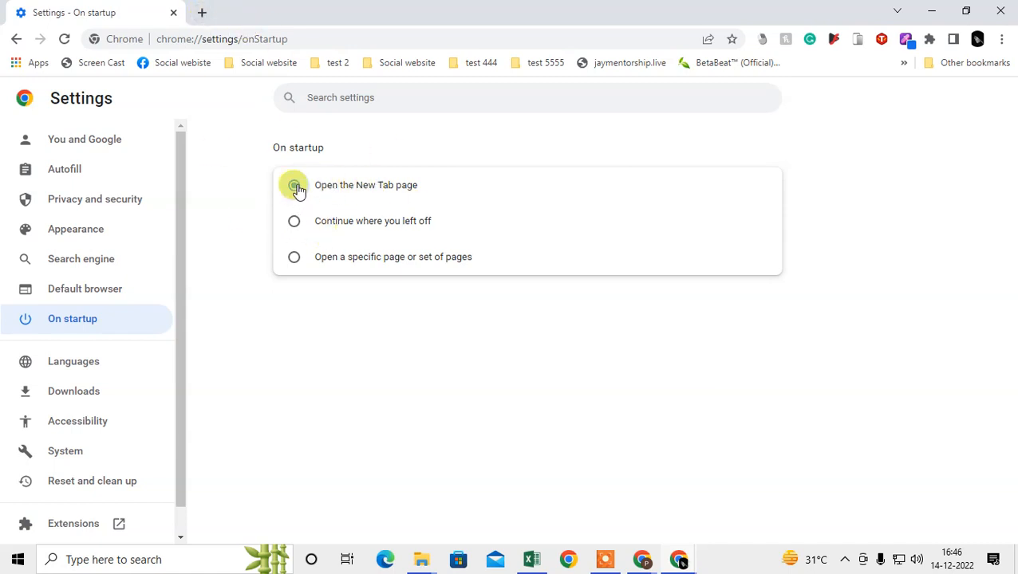
left_click(294, 185)
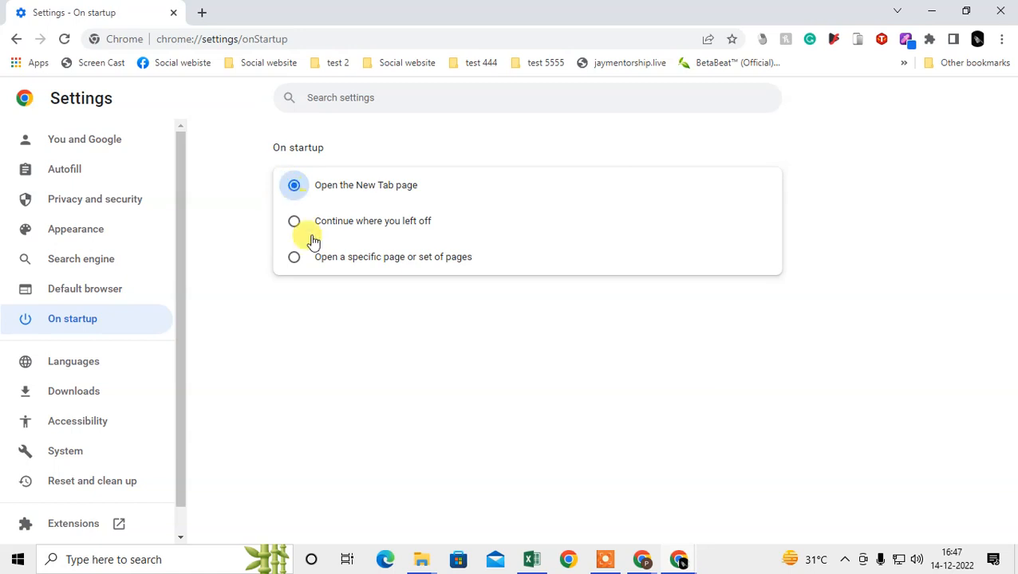
left_click(293, 220)
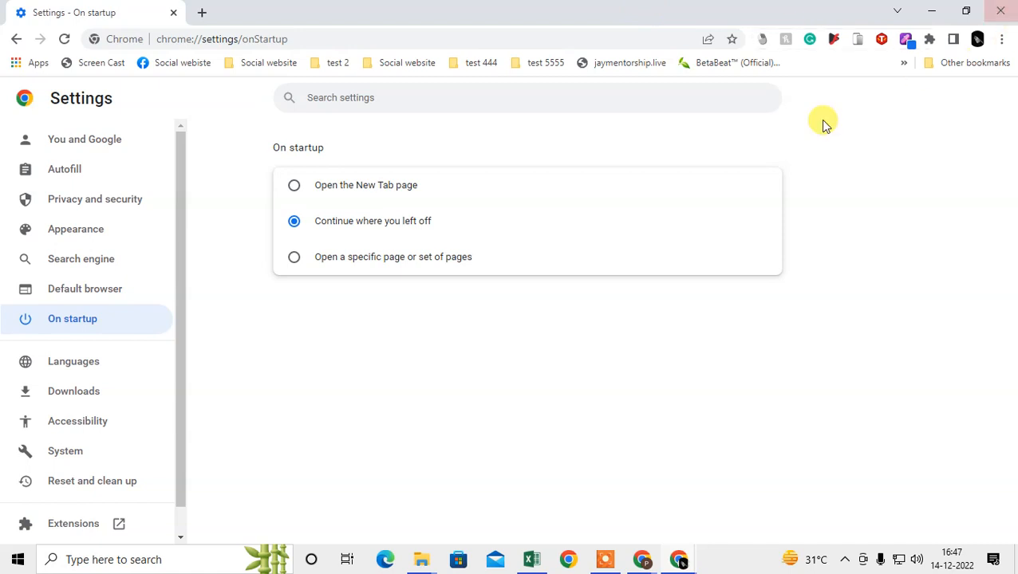
mouse_move(335, 243)
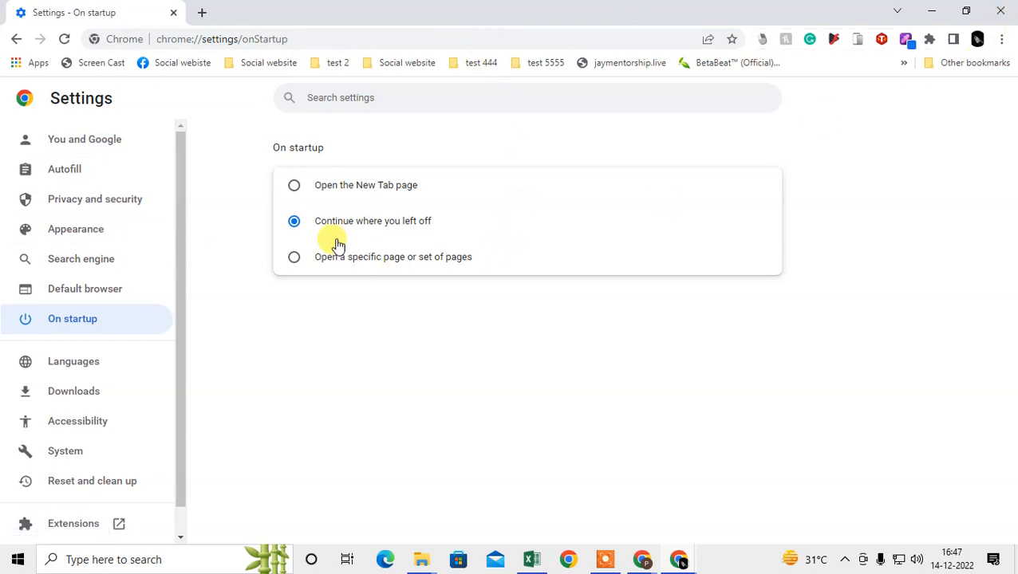
mouse_move(517, 13)
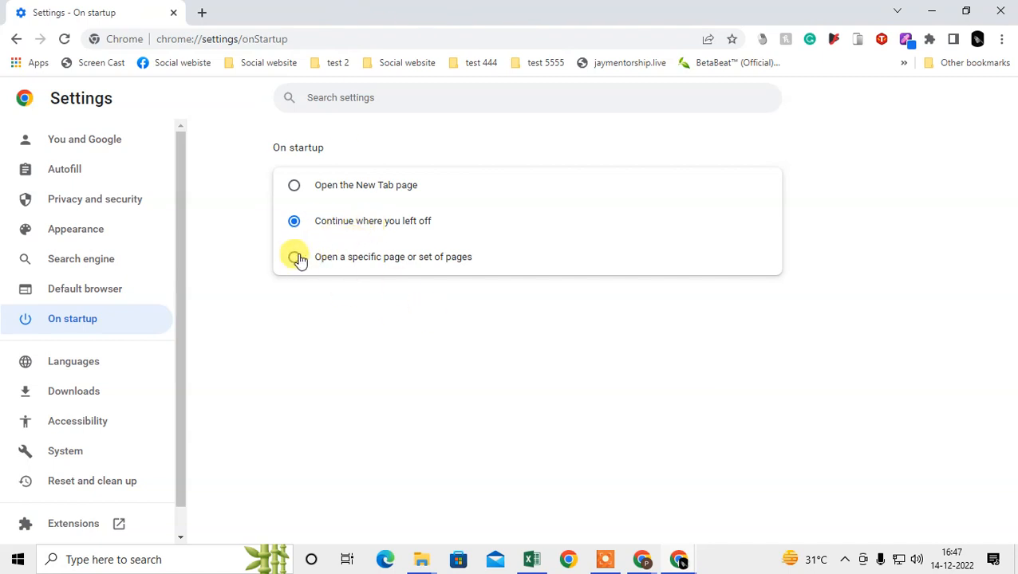
Set startup to specific pages from the current tabs, then remove the Facebook entry
left_click(294, 255)
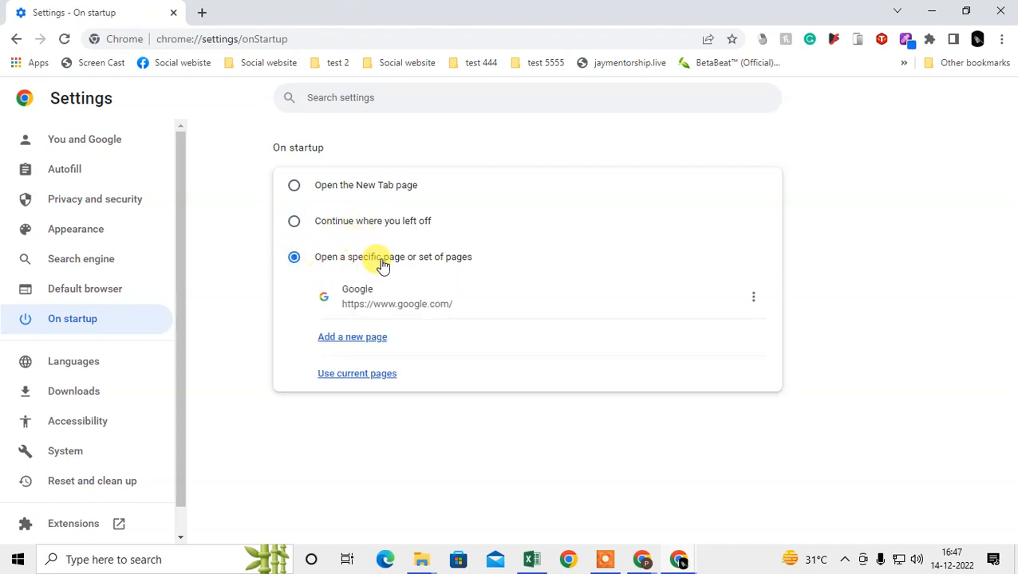
mouse_move(453, 338)
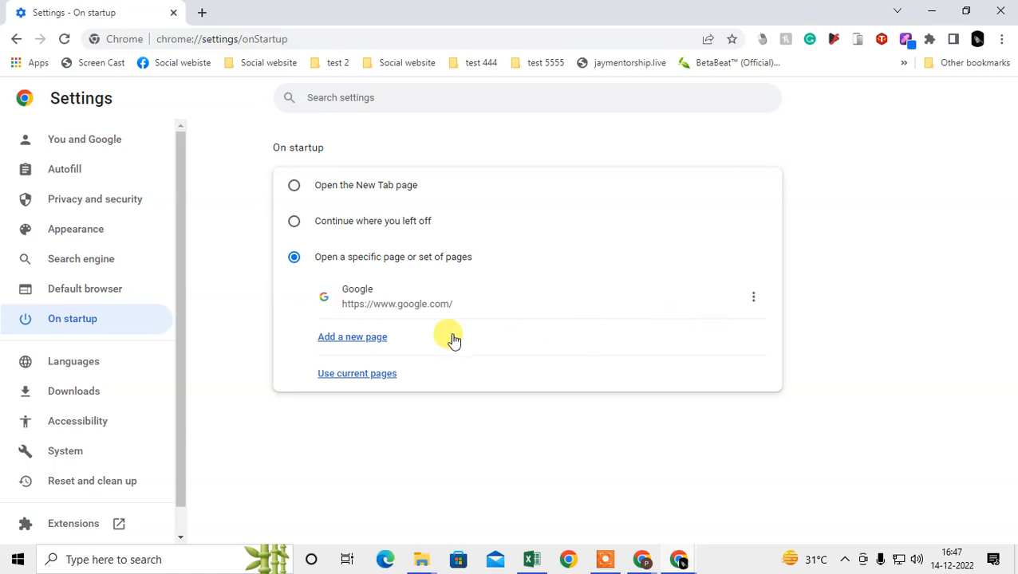
mouse_move(358, 374)
type("f")
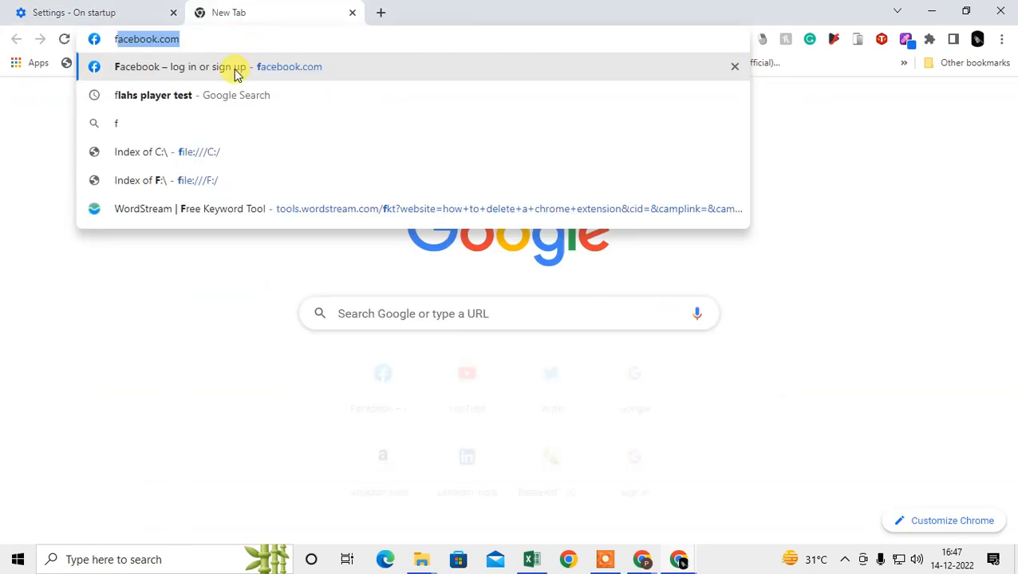
left_click(71, 13)
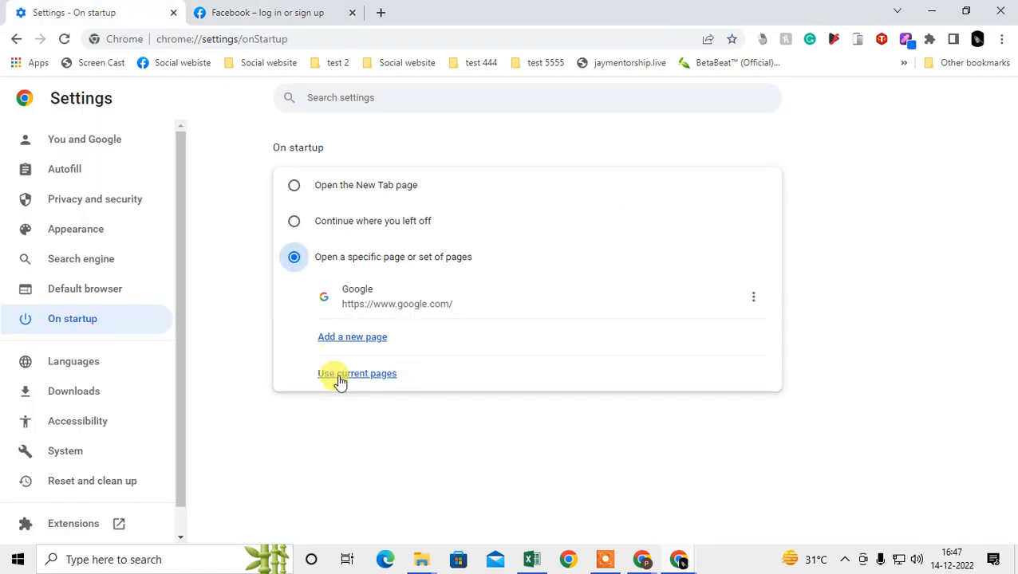
left_click(357, 373)
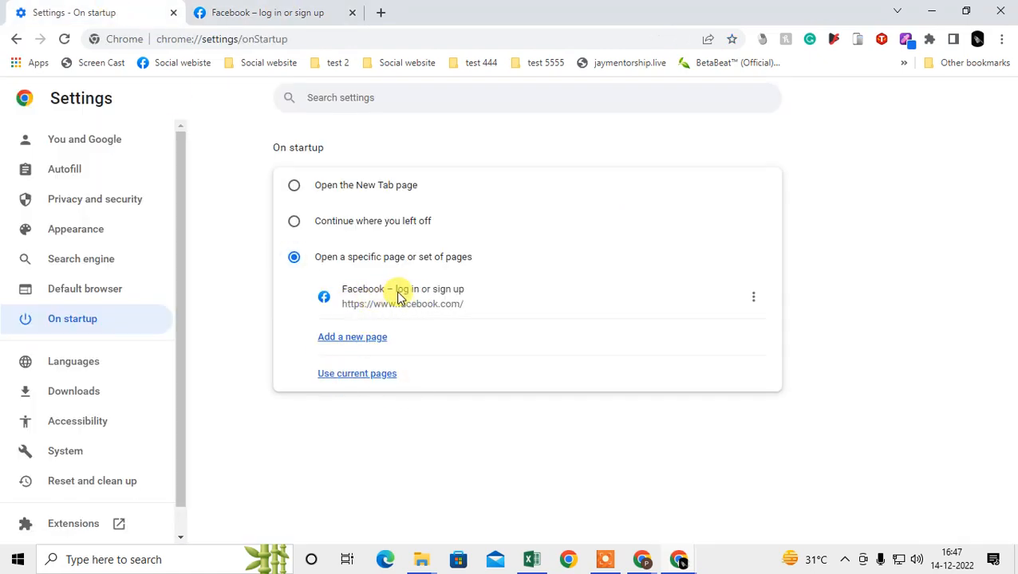
mouse_move(201, 134)
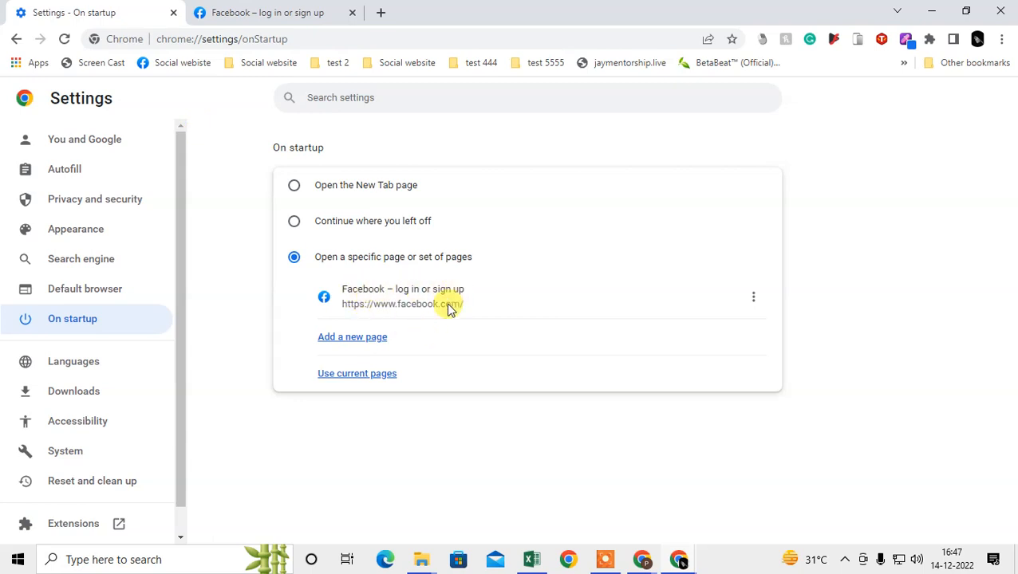
left_click(754, 297)
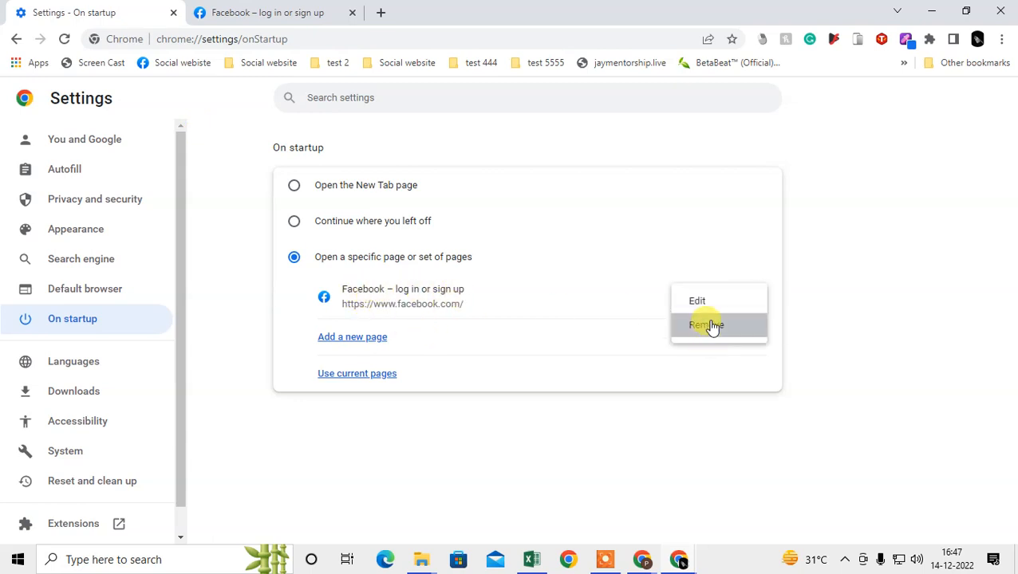
left_click(705, 325)
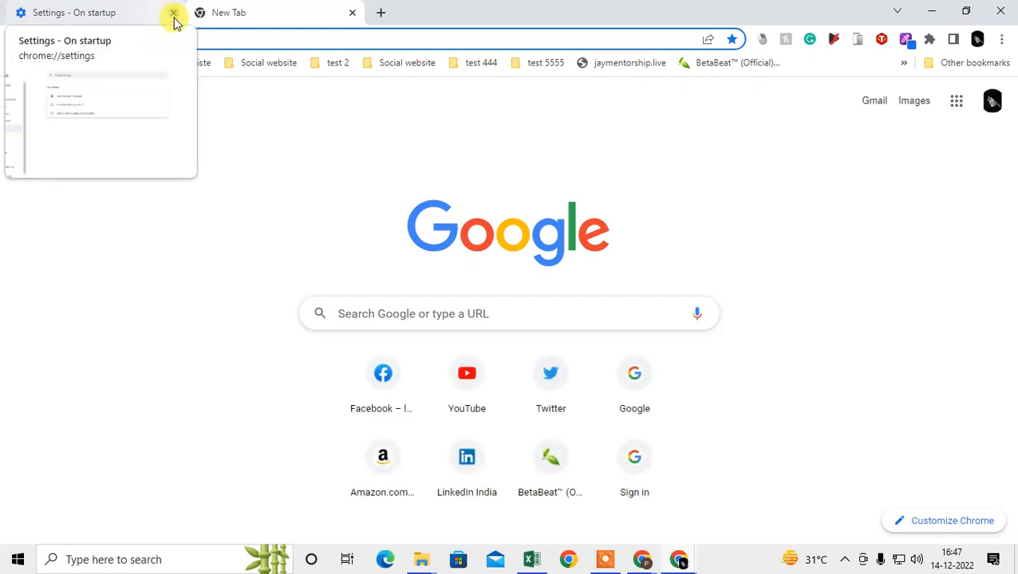
Close the Settings tab and remove the Google and Amazon new-tab shortcuts
left_click(173, 13)
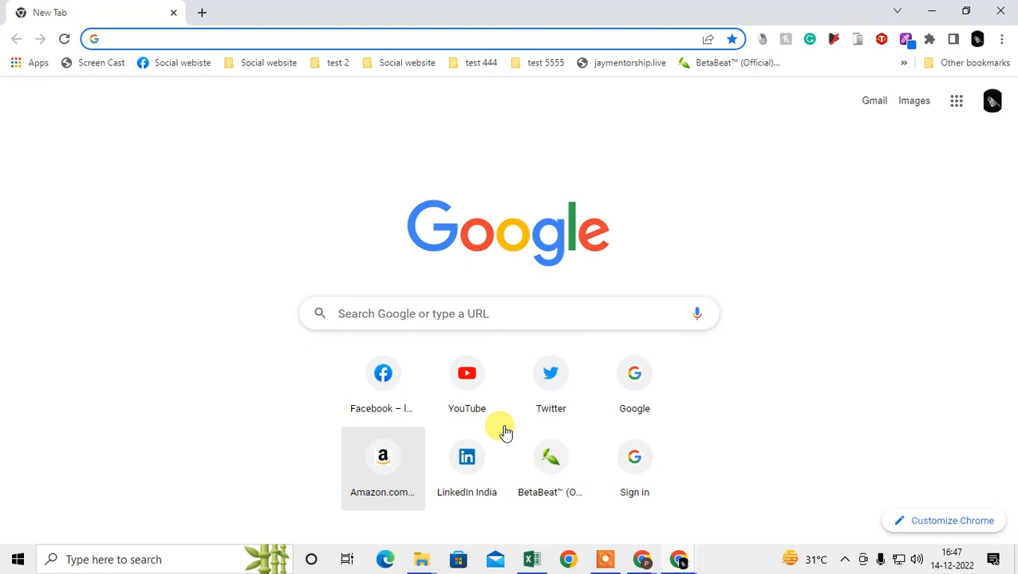
mouse_move(654, 359)
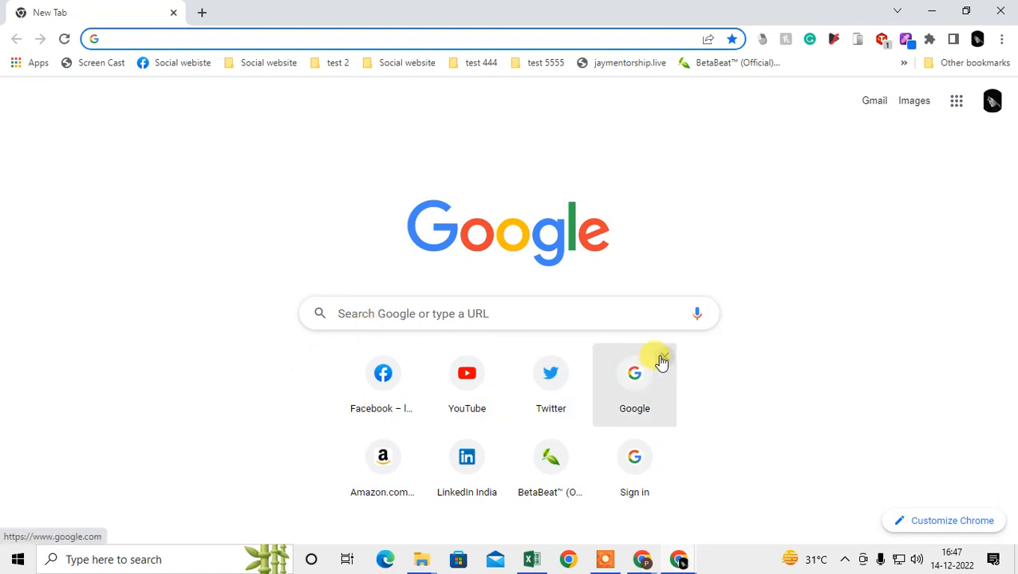
left_click(664, 359)
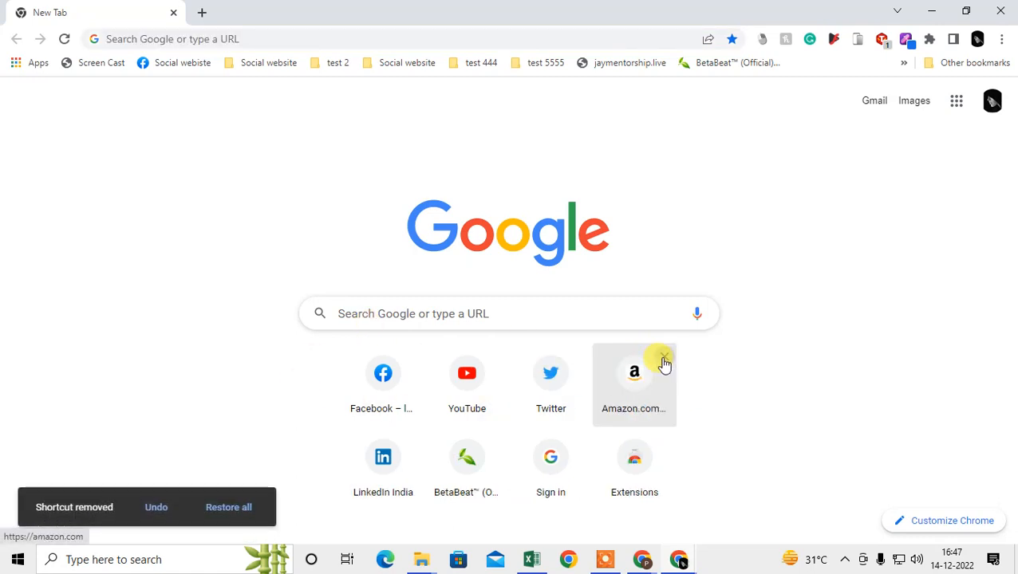
left_click(665, 361)
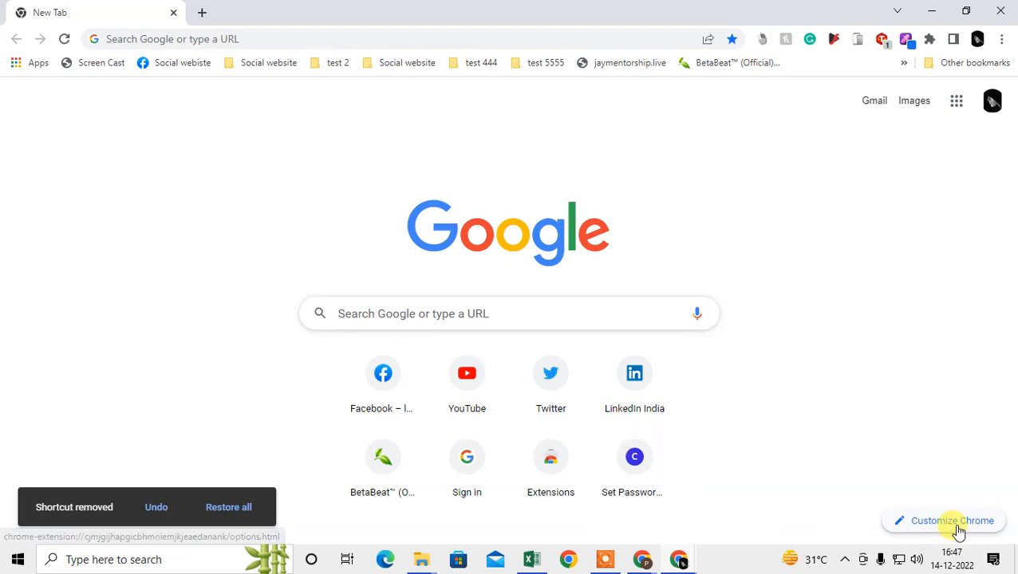
In Customize Chrome > Shortcuts, hide shortcuts, then show most visited sites again
left_click(951, 520)
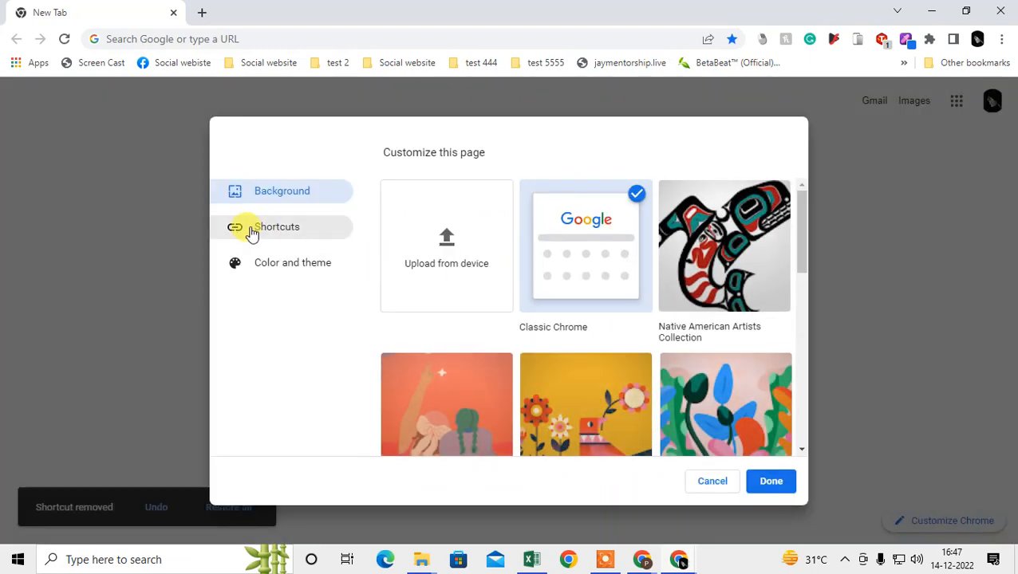
left_click(278, 227)
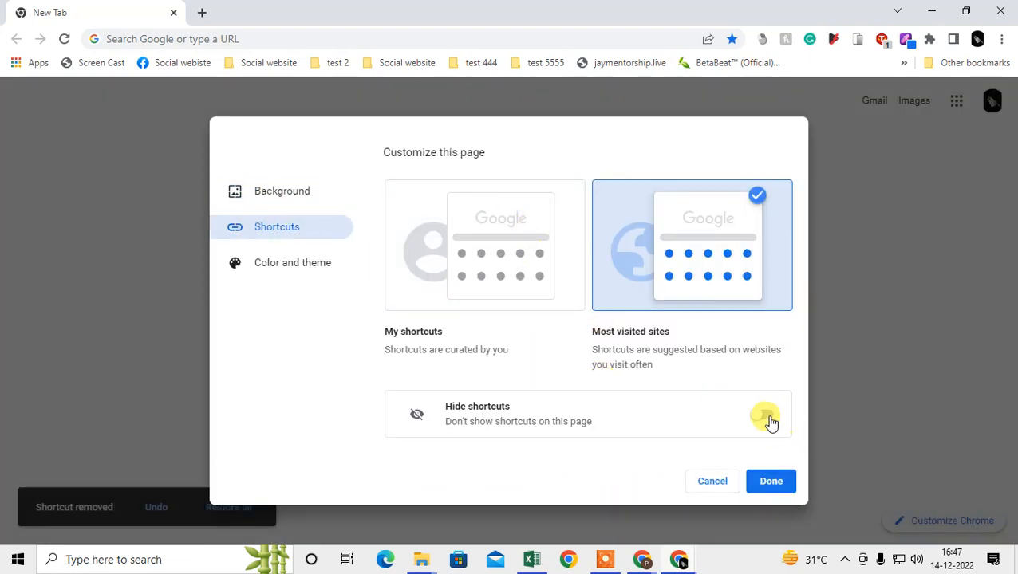
left_click(763, 415)
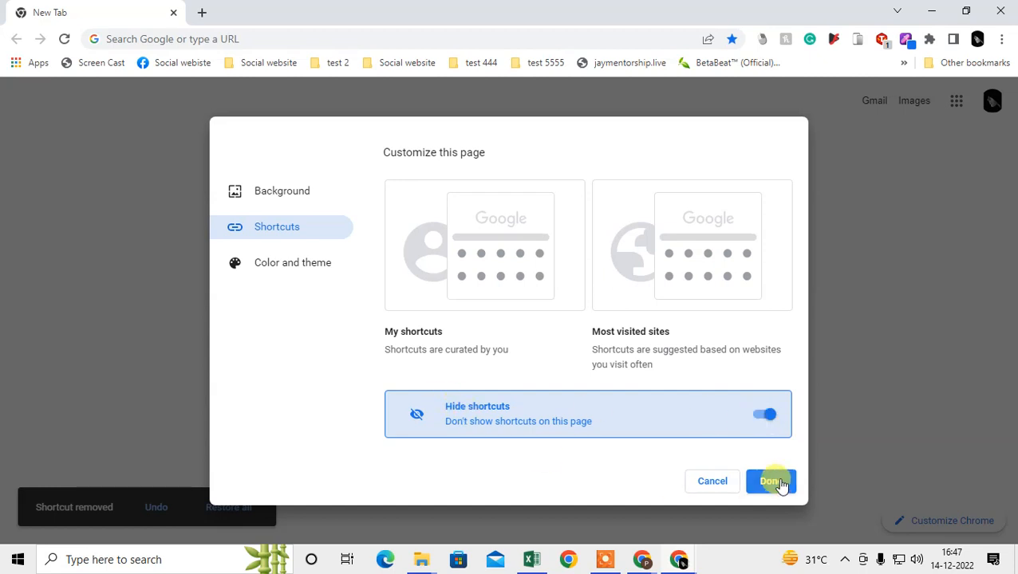
left_click(769, 482)
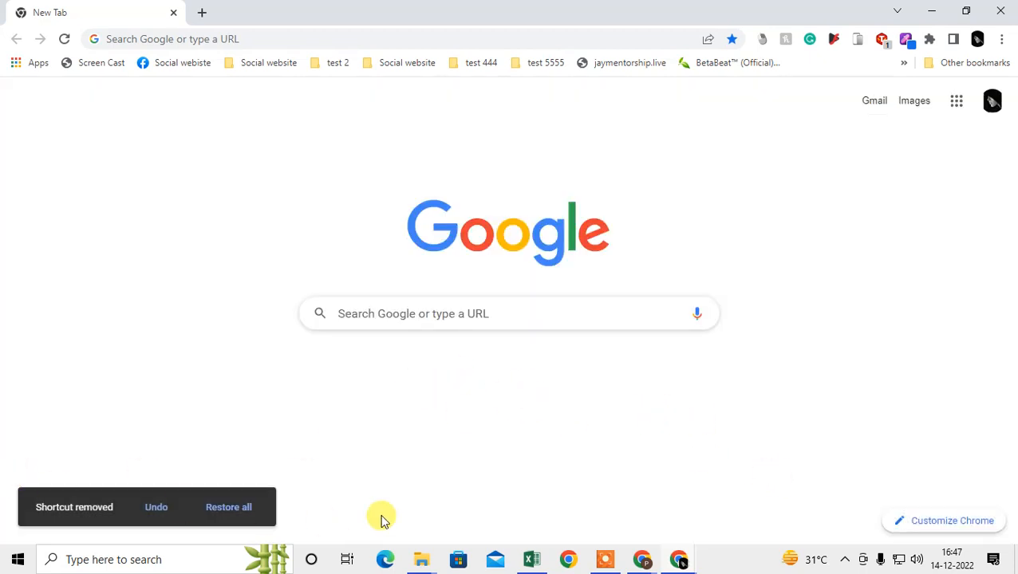
left_click(951, 521)
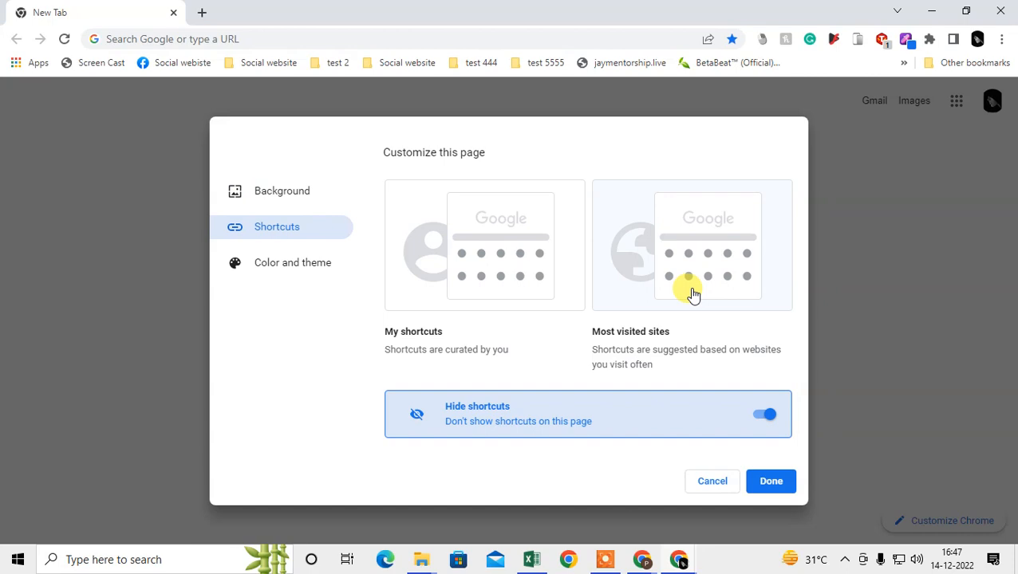
left_click(769, 482)
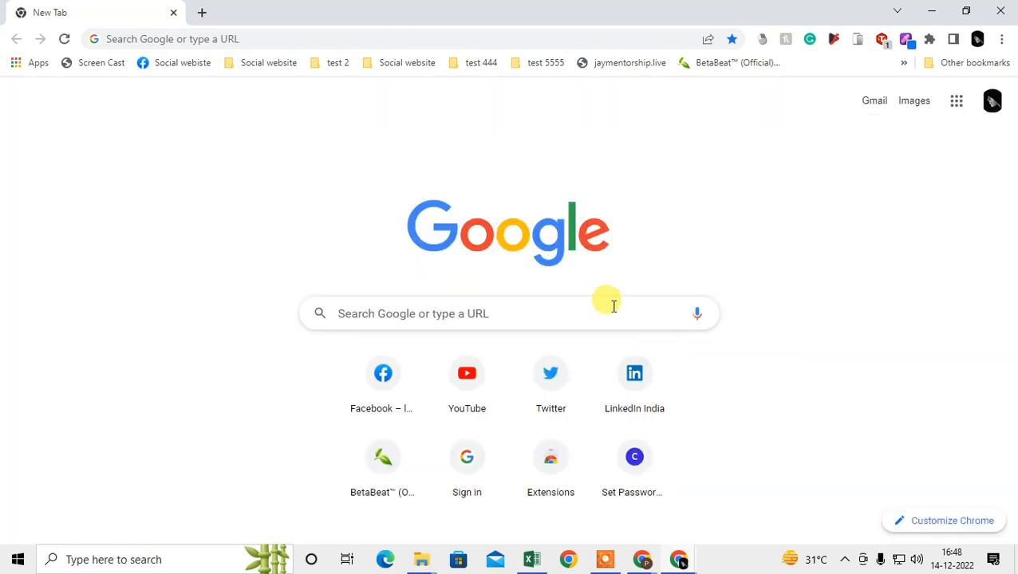